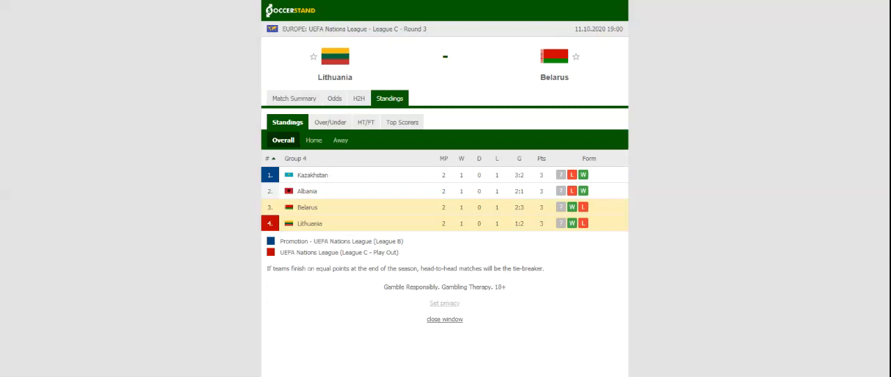
View the Lithuania vs Belarus head-to-head results, then the match's full-time 1X2 bookmaker odds.
{"action": "left_click", "coordinate": [353, 98]}
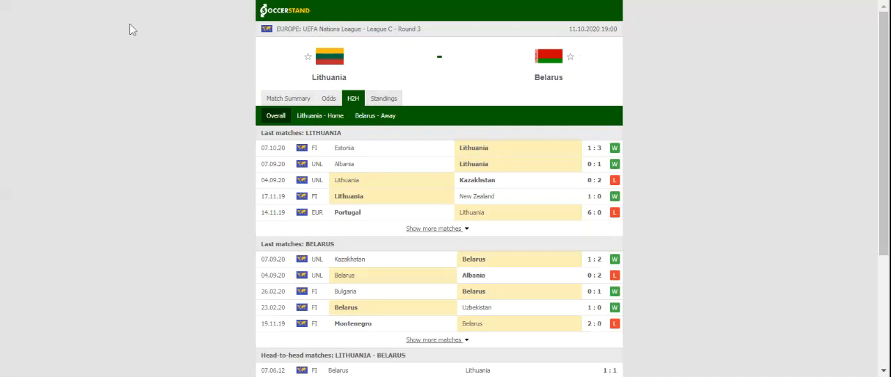
{"action": "left_click", "coordinate": [329, 98]}
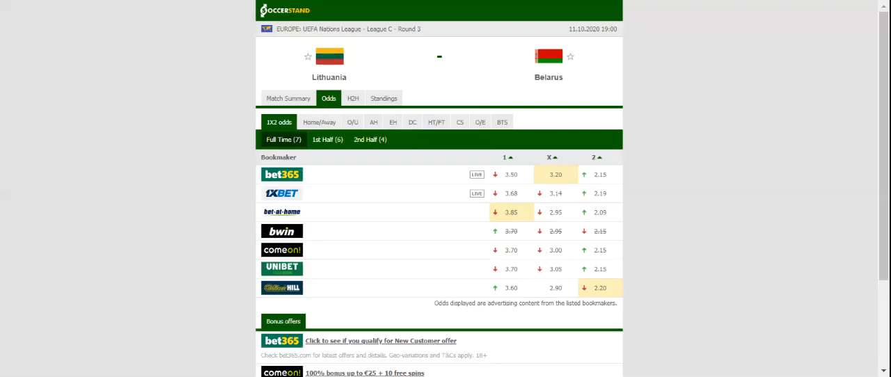